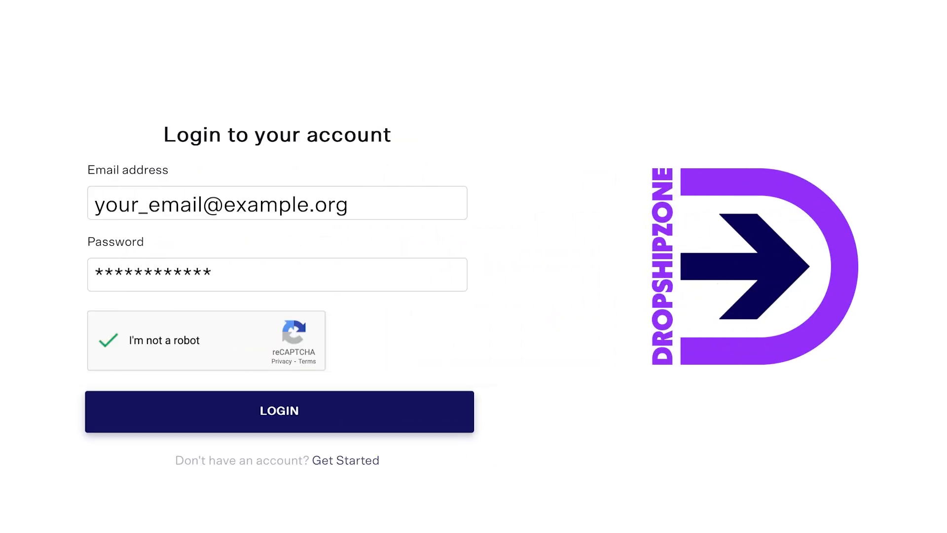
Log in to Dropshipzone and go to the Shopify Auto Price Sync page
{"action": "left_click", "coordinate": [278, 410]}
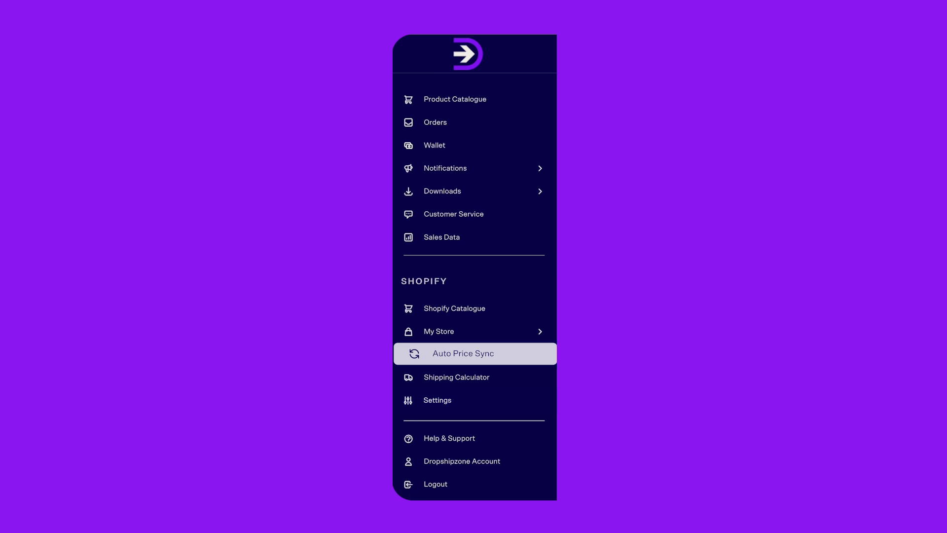
{"action": "left_click", "coordinate": [463, 354]}
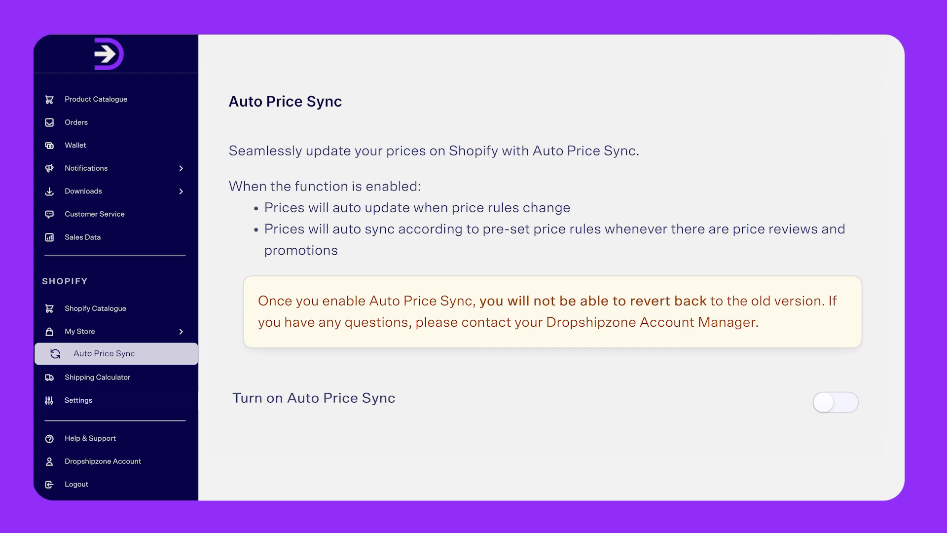
Switch the 'Turn on Auto Price Sync' toggle on for the Shopify store
{"action": "left_click", "coordinate": [835, 401]}
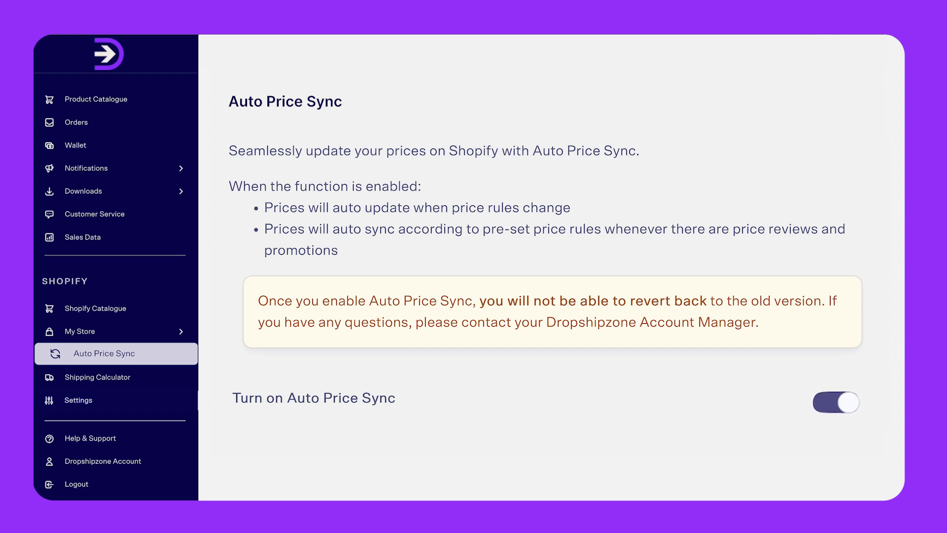
{"action": "left_click", "coordinate": [836, 402]}
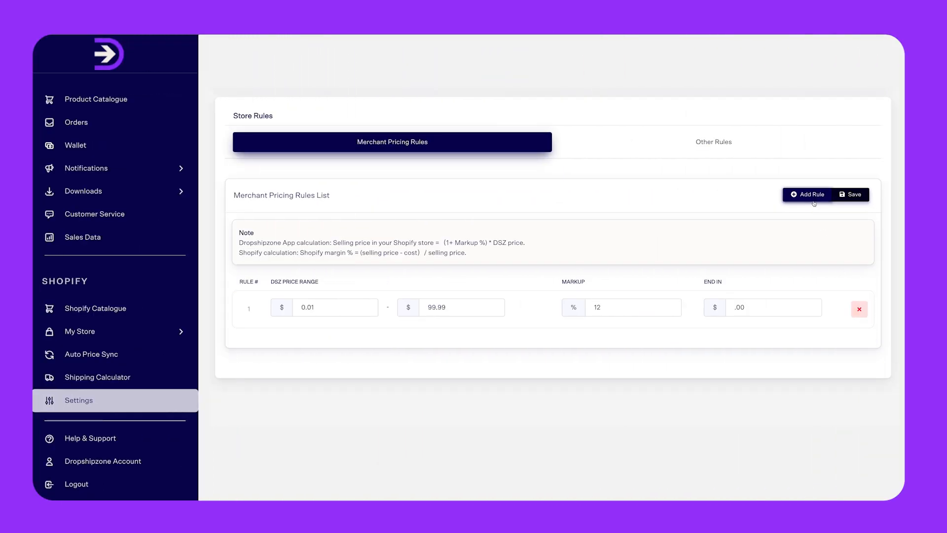
Add a pricing rule for $100–$99,999.99 with a 20% markup
{"action": "left_click", "coordinate": [807, 194]}
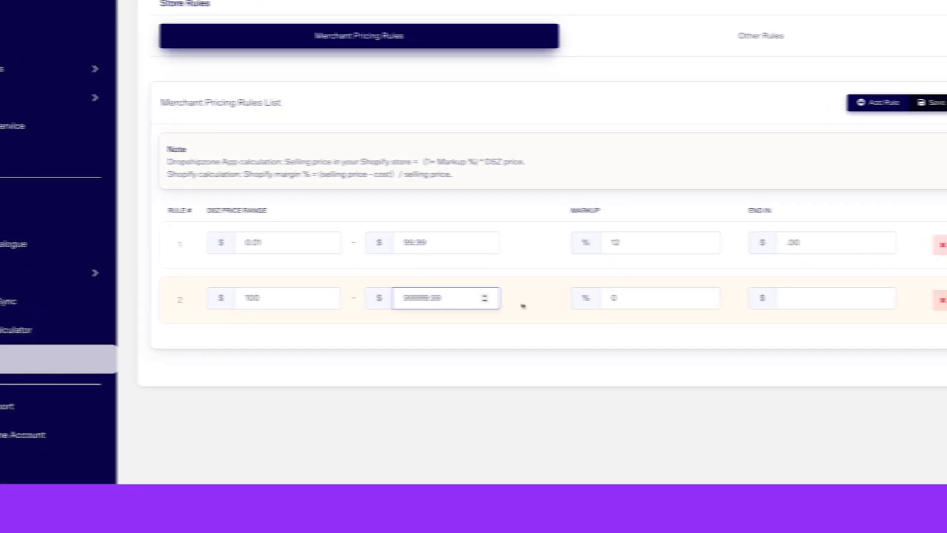
{"action": "type", "text": "20"}
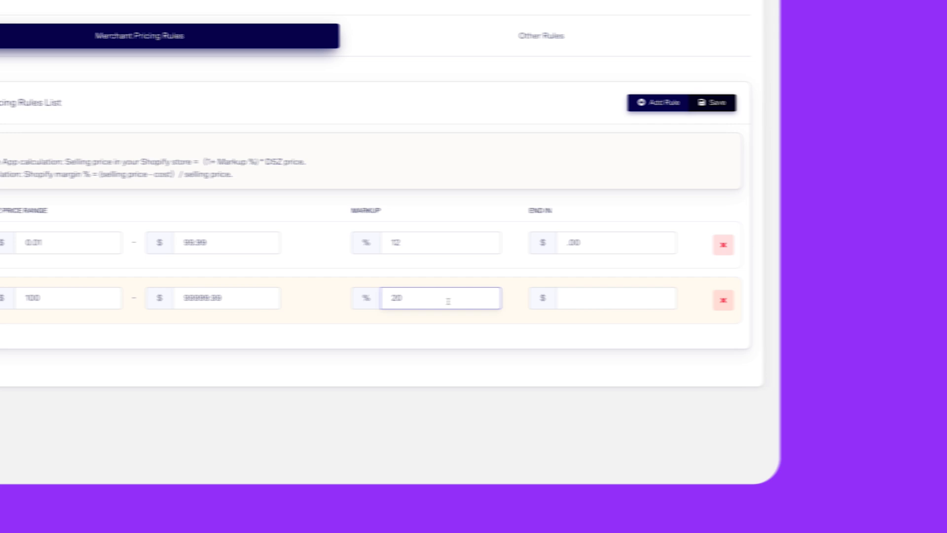
{"action": "left_click", "coordinate": [560, 298]}
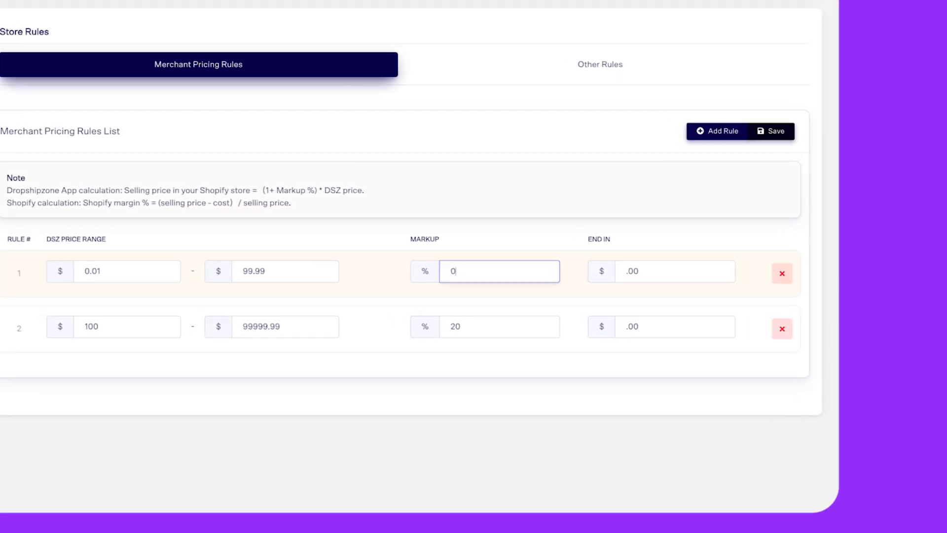
Change the first rule's markup to 15% and save both pricing rules
{"action": "type", "text": "15"}
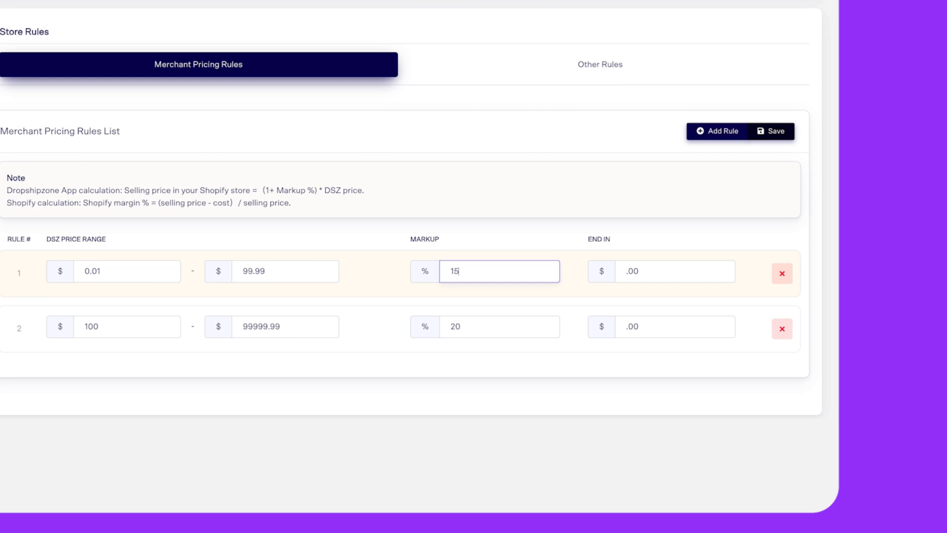
{"action": "left_click", "coordinate": [15, 19]}
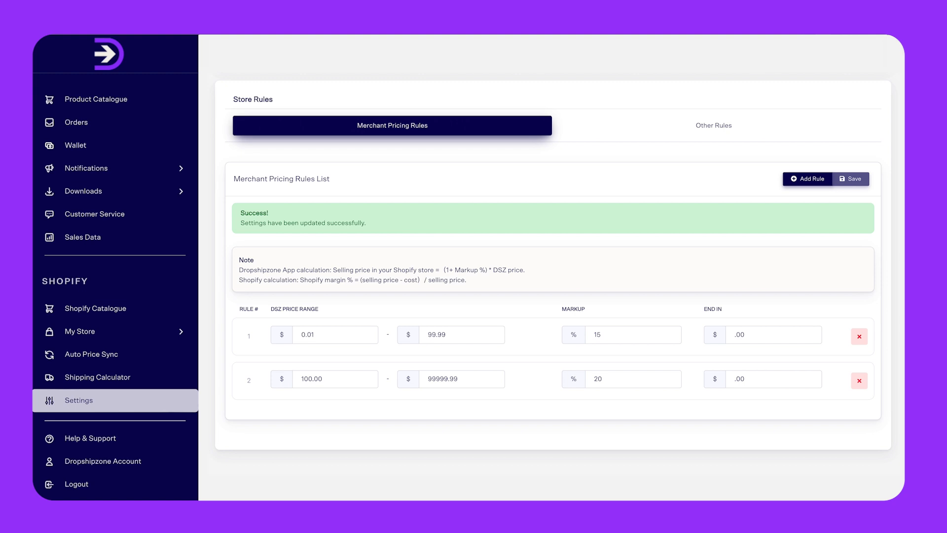
Open and expand the Completed Price Updates panel
{"action": "left_click", "coordinate": [104, 353]}
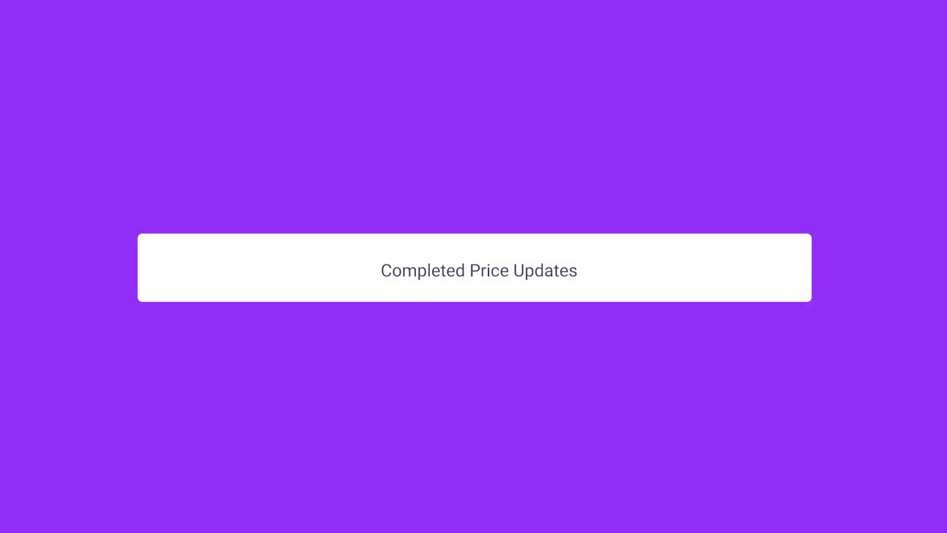
{"action": "left_click", "coordinate": [478, 269]}
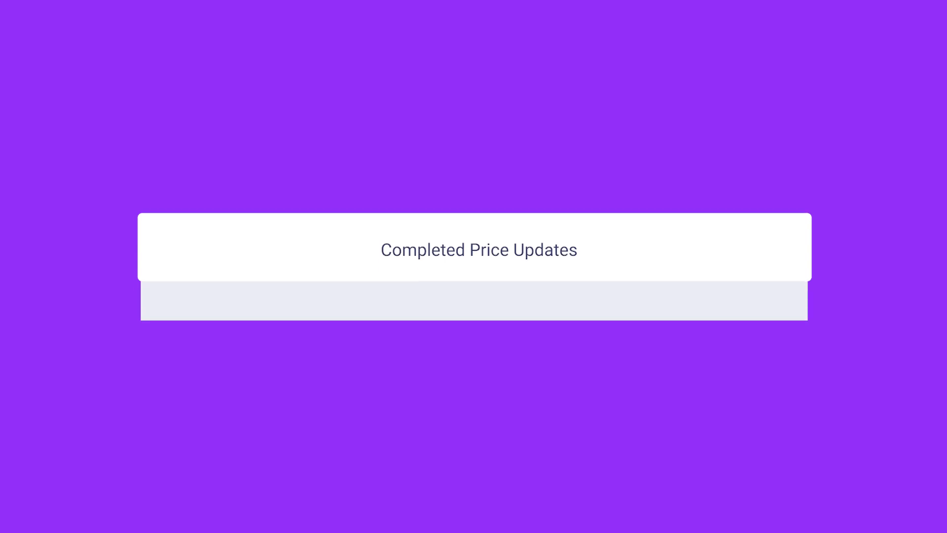